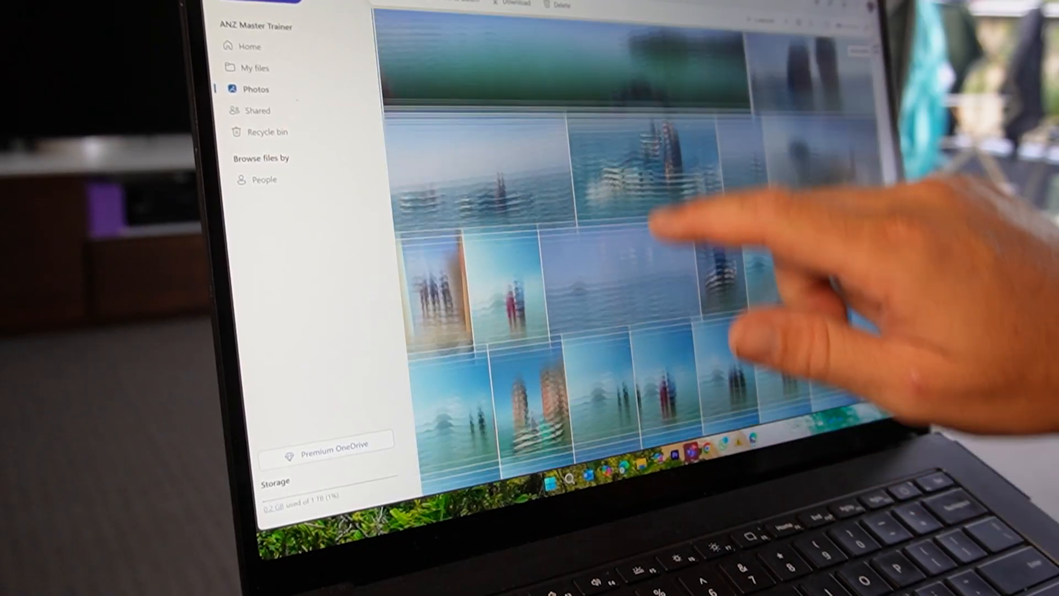
Step: Browse the OneDrive photos, search for the island trip, and share three chosen photos
scroll("down", 3)
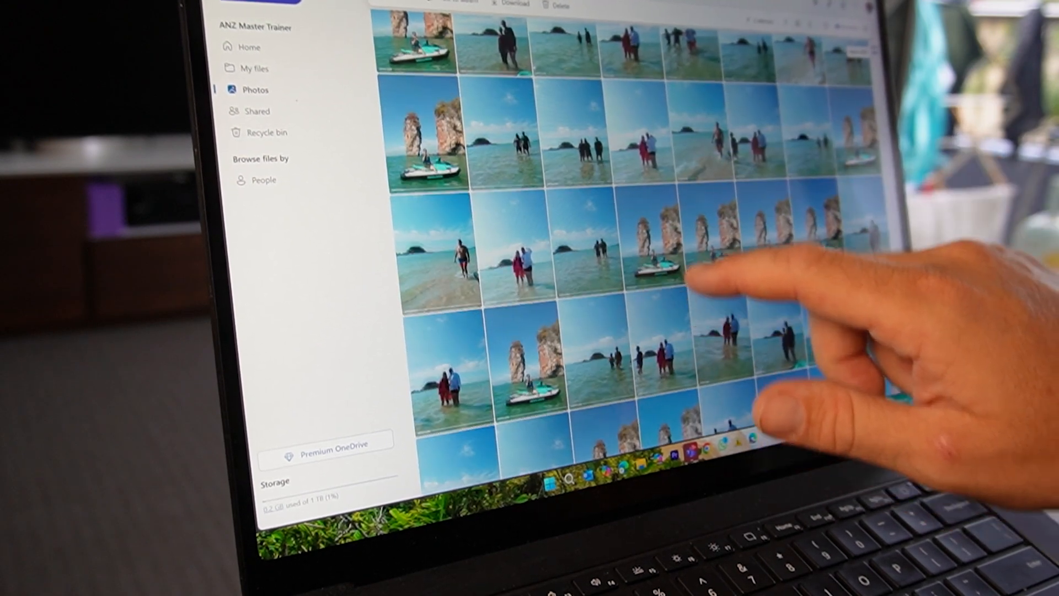
scroll("down", 3)
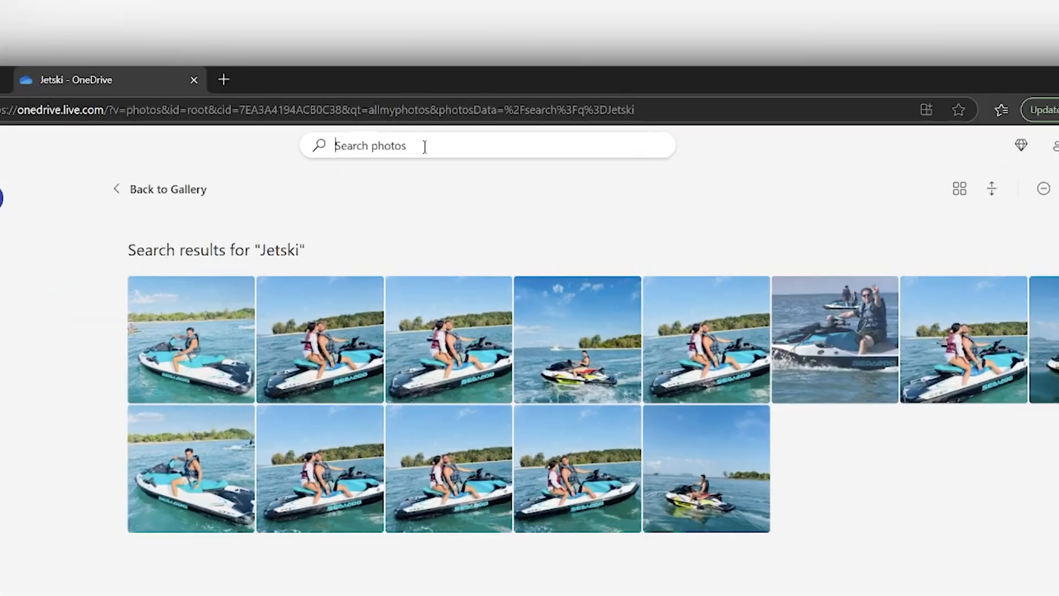
type("Island")
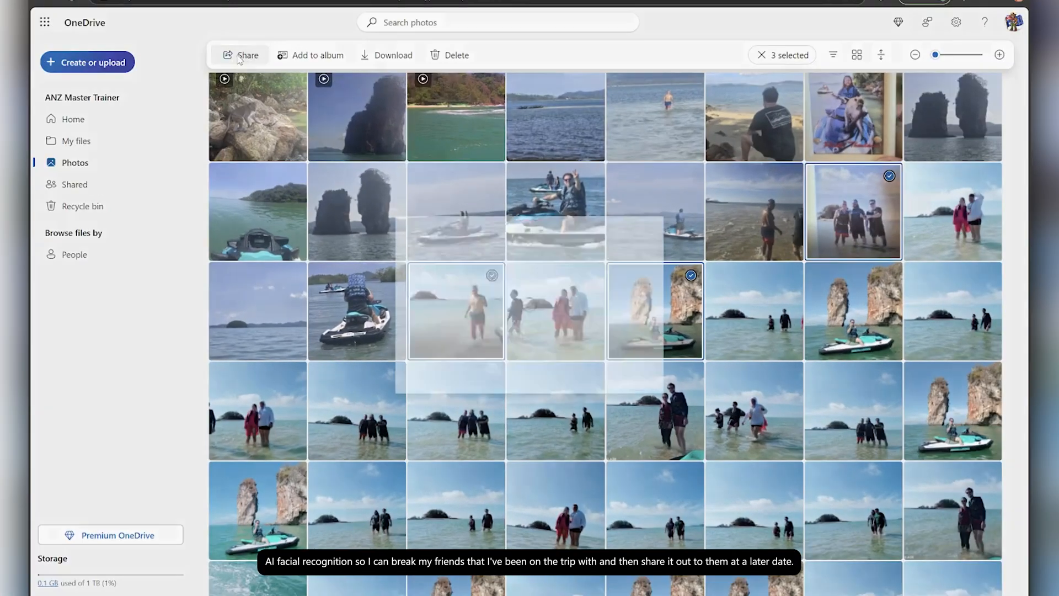
left_click(241, 54)
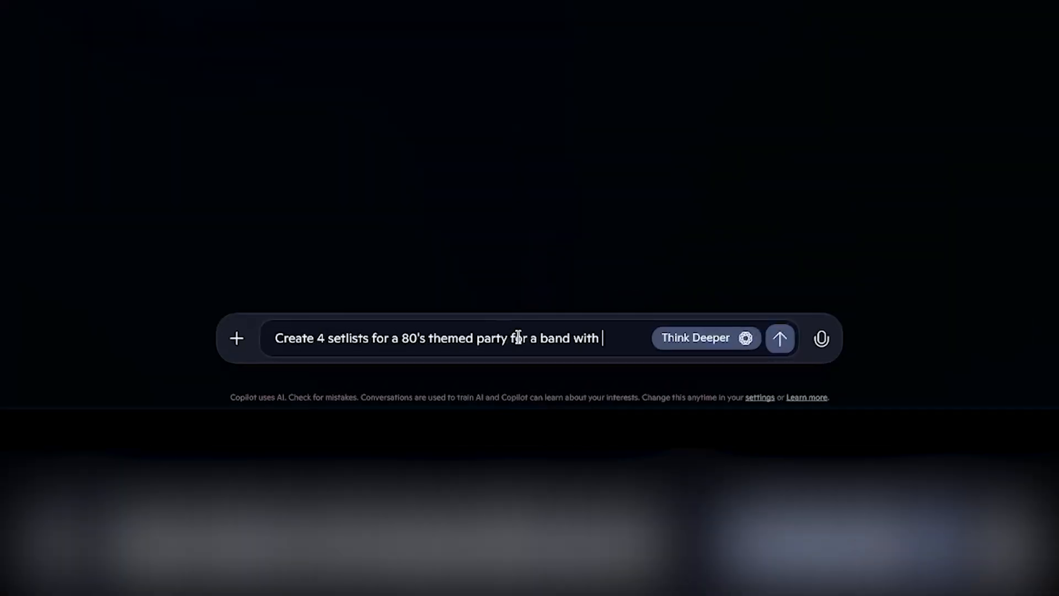
Step: Finish the Copilot prompt (2 guitars, bass, drums, 3 singers, 45-minute sets) and submit it
type("2 guitars, bass, drums and 3 singers. The sets should be 45 mins long and 15")
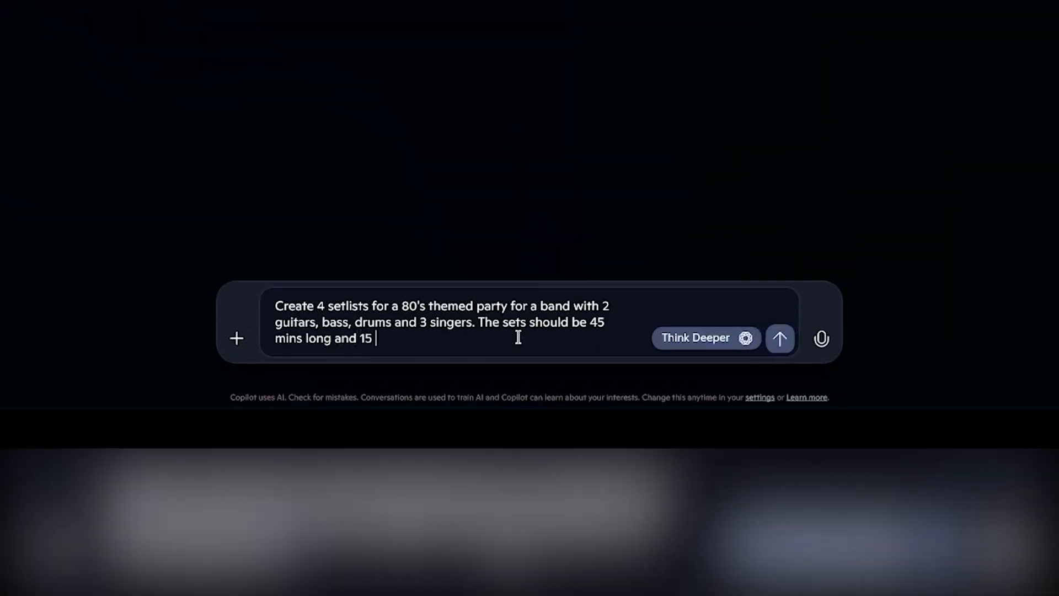
left_click(779, 337)
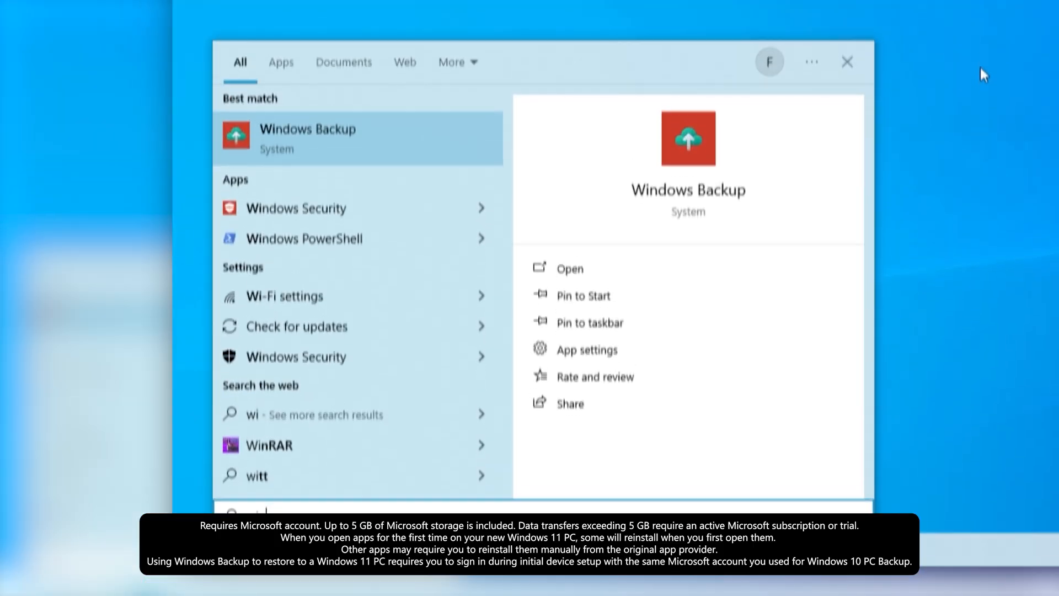
Step: Launch Windows Backup from the search results and choose a backup option
left_click(569, 268)
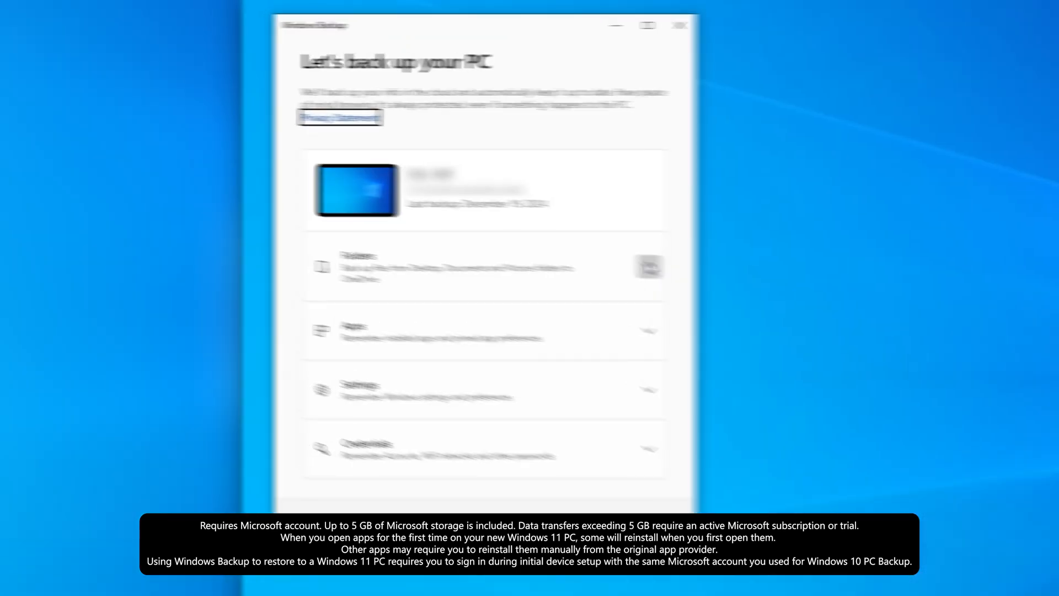
left_click(647, 267)
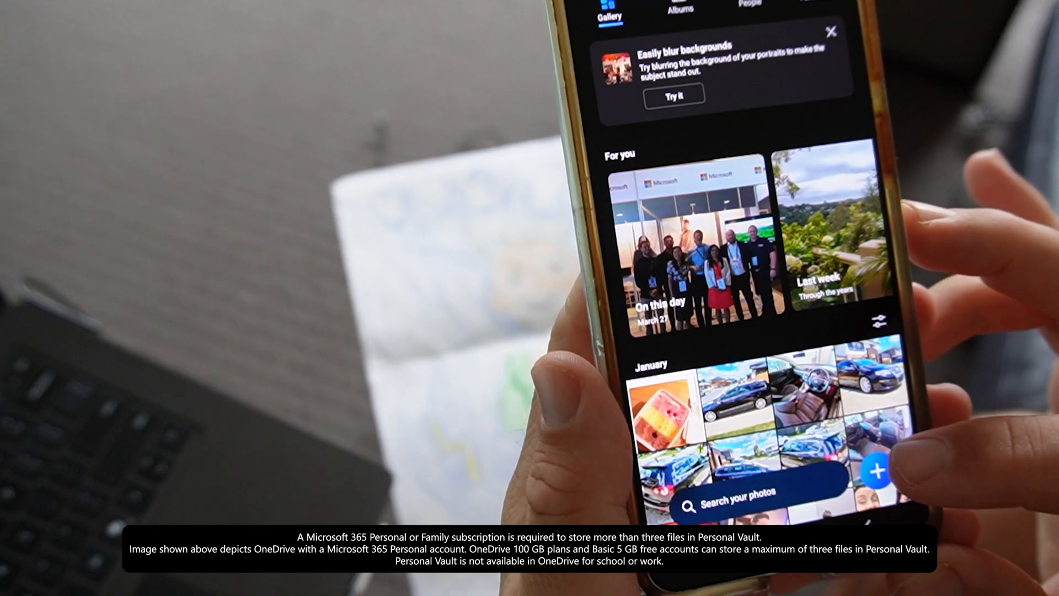
Step: Choose Scan photo from the Gallery's Add new menu to open the camera scanner
left_click(876, 472)
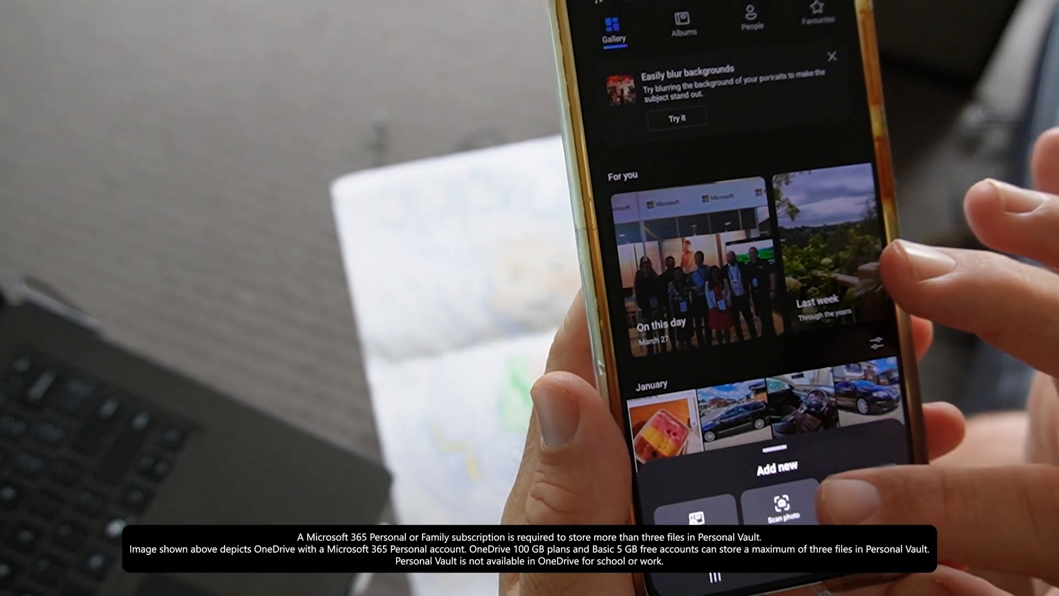
left_click(781, 509)
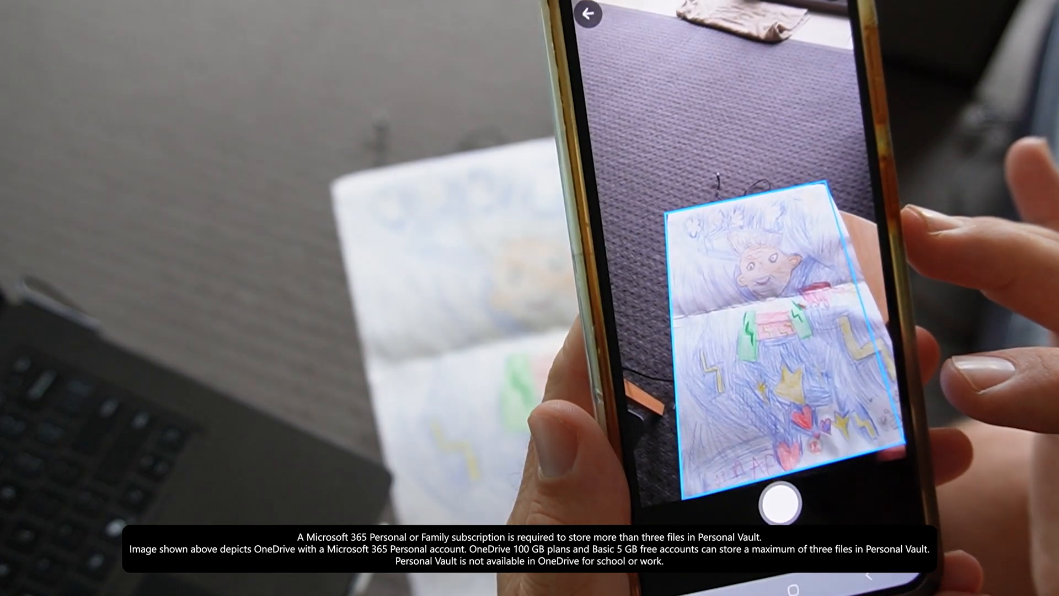